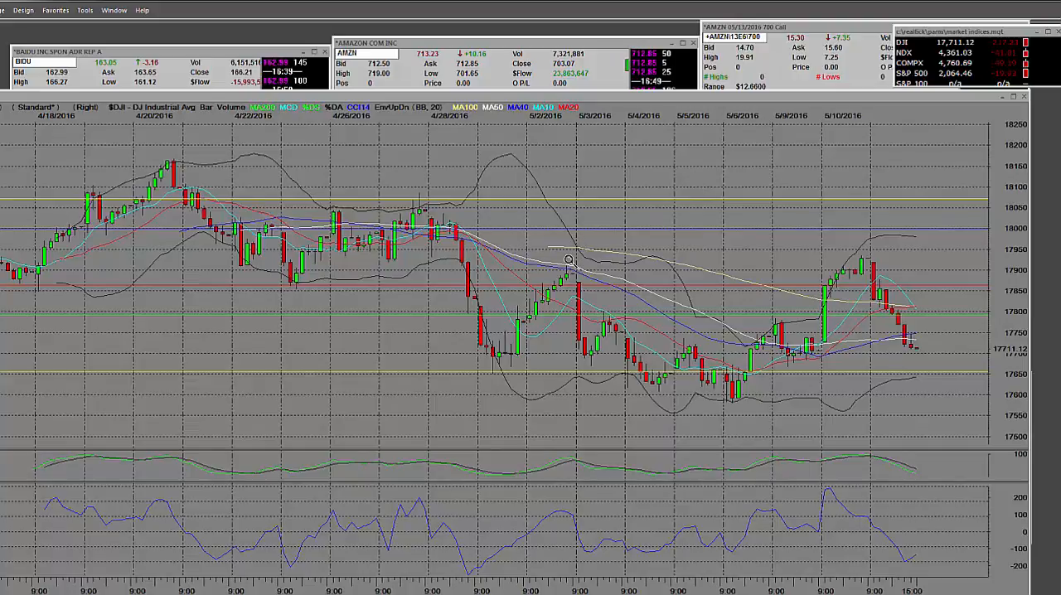
mouse_move(957, 440)
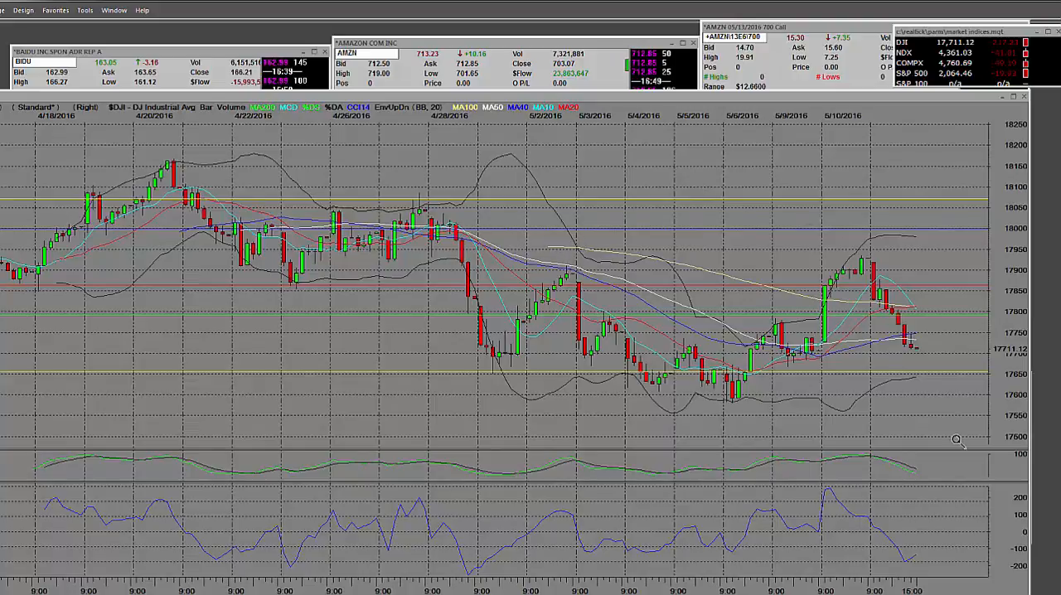
mouse_move(56, 359)
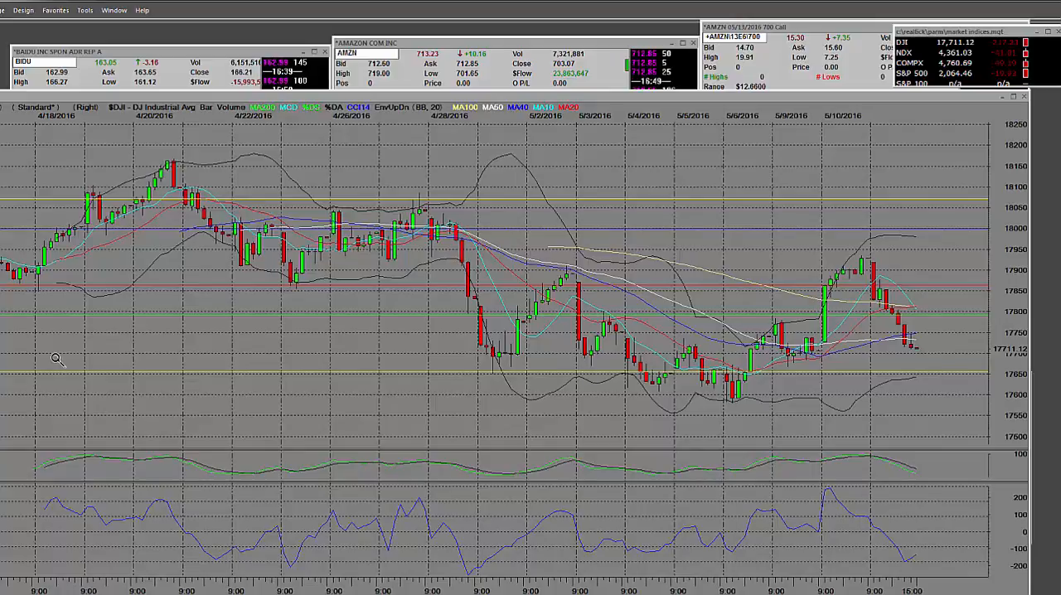
mouse_move(1013, 106)
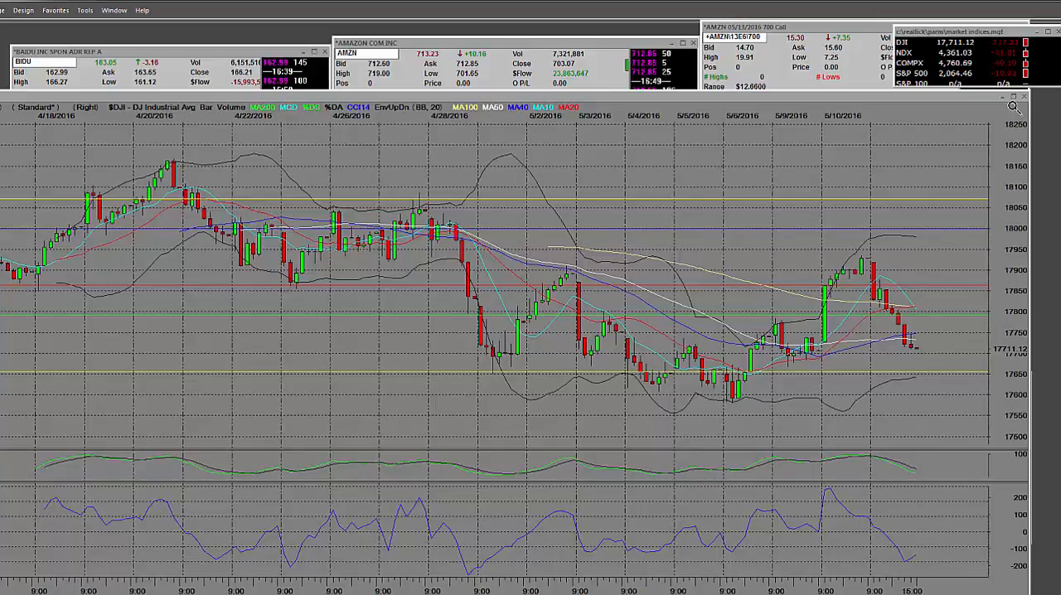
mouse_move(870, 368)
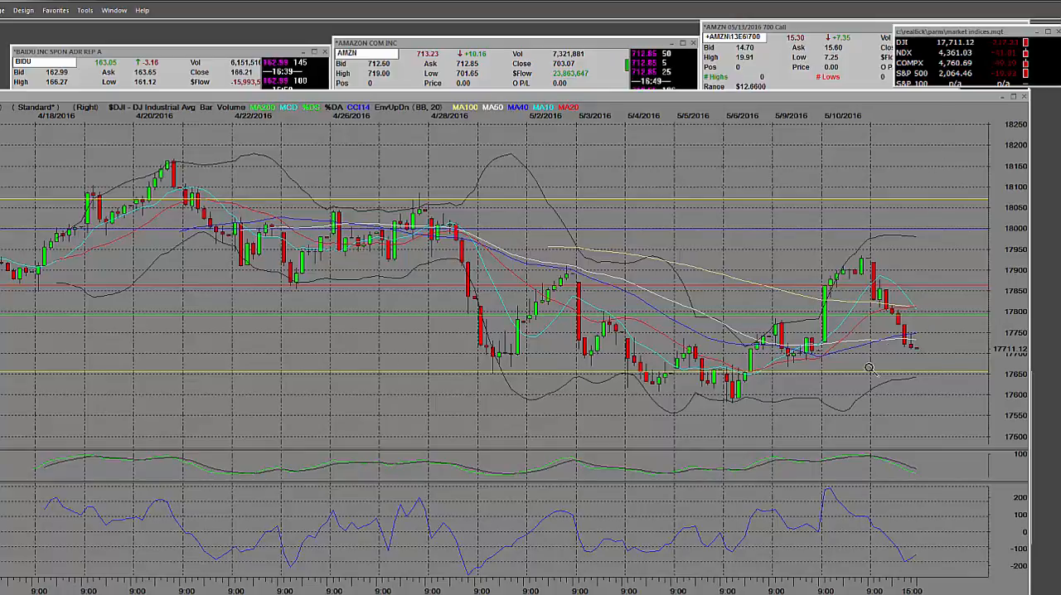
mouse_move(872, 232)
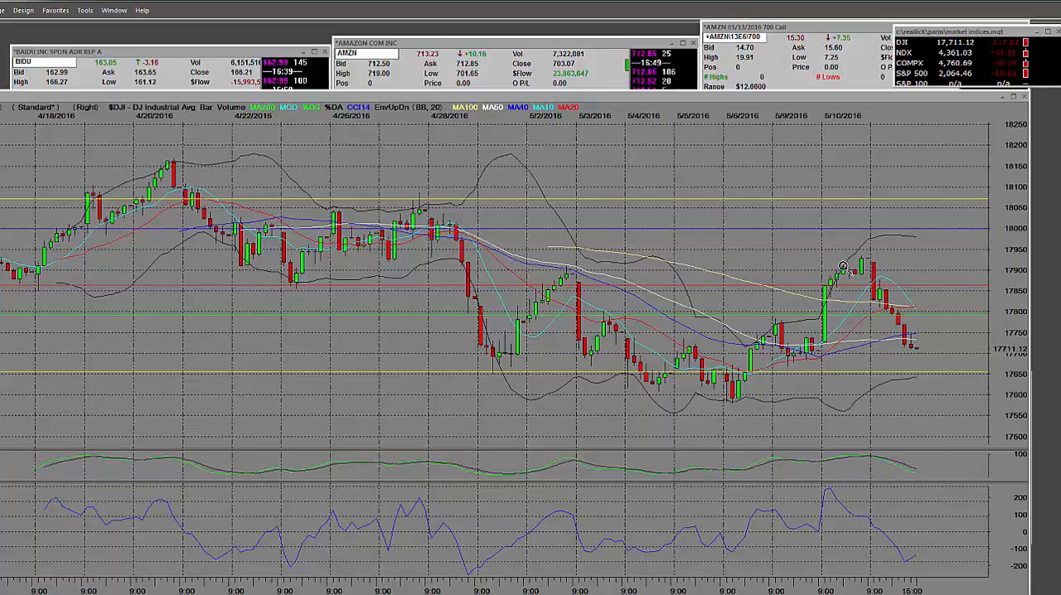
mouse_move(994, 47)
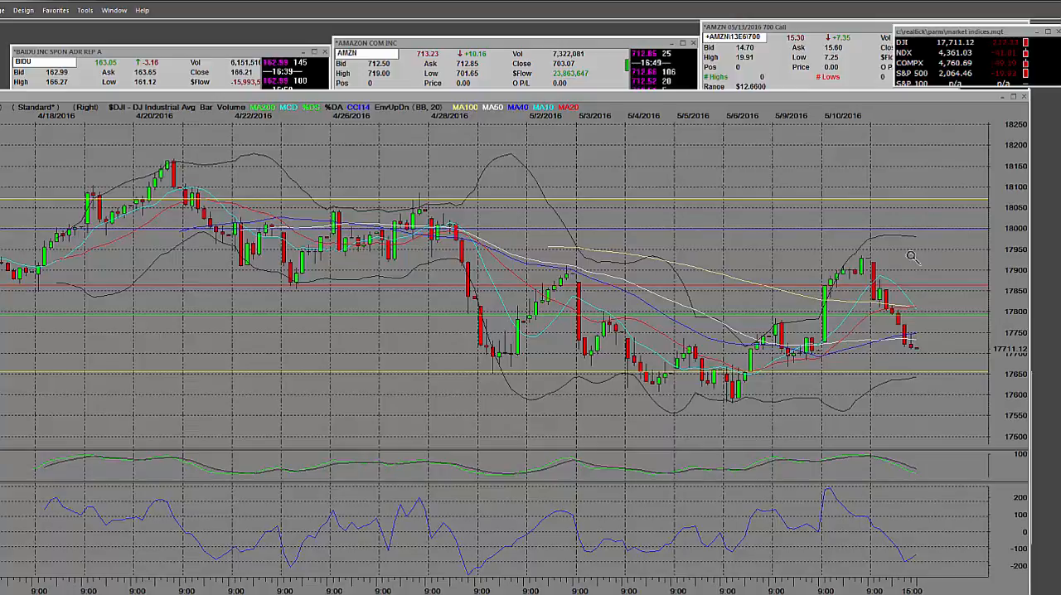
mouse_move(860, 241)
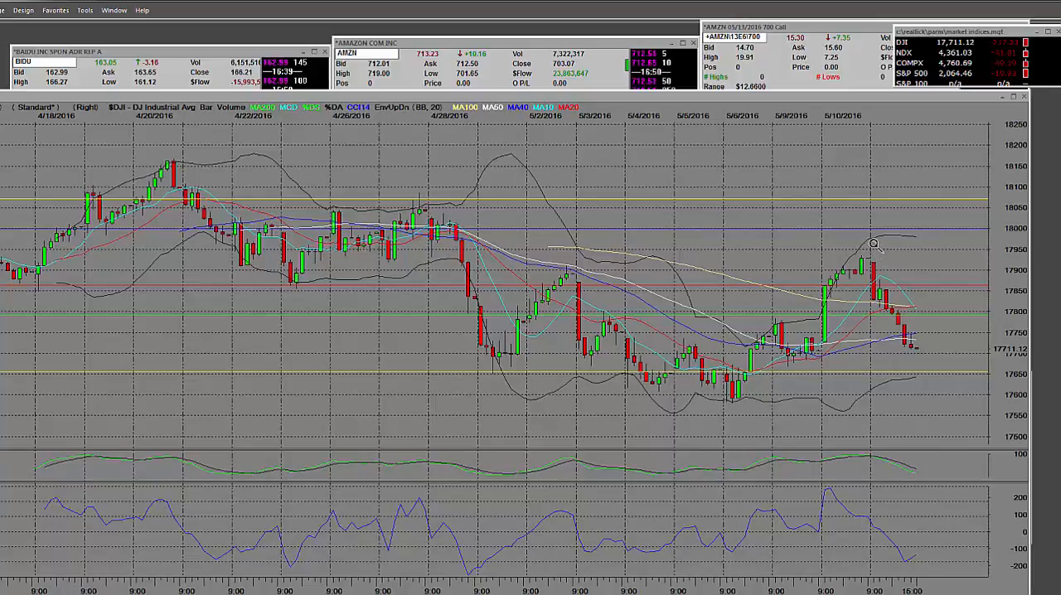
mouse_move(220, 415)
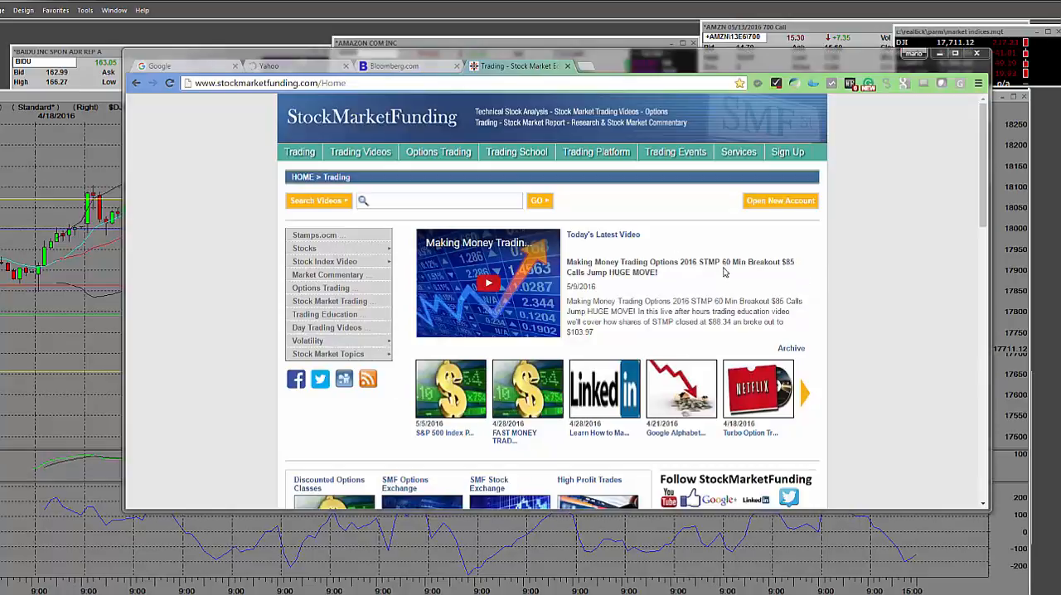
- Scroll the StockMarketFunding home page down to the education videos and options strategies
scroll("down", 3)
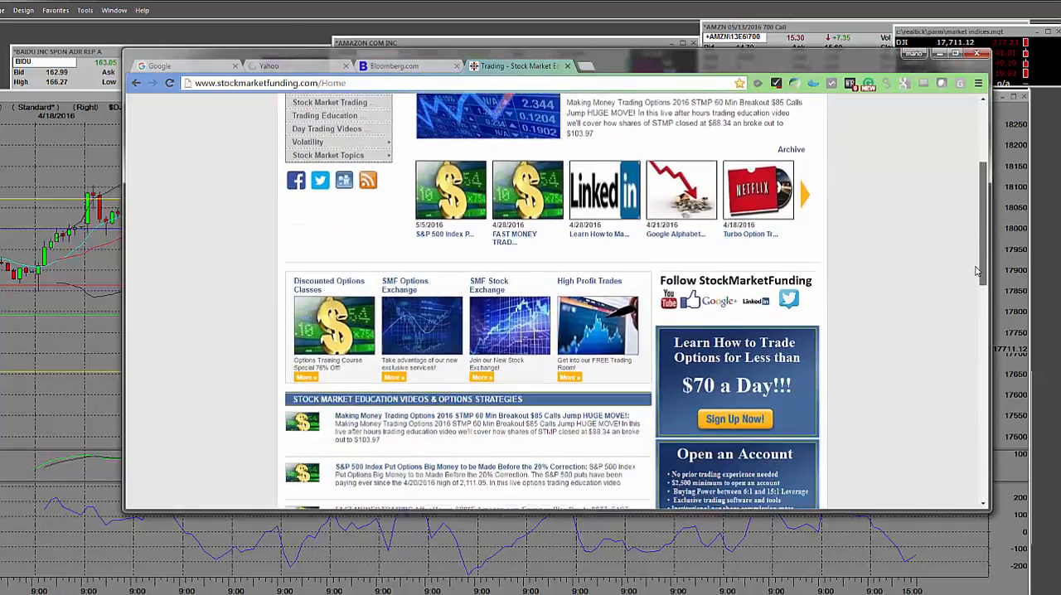
scroll("down", 3)
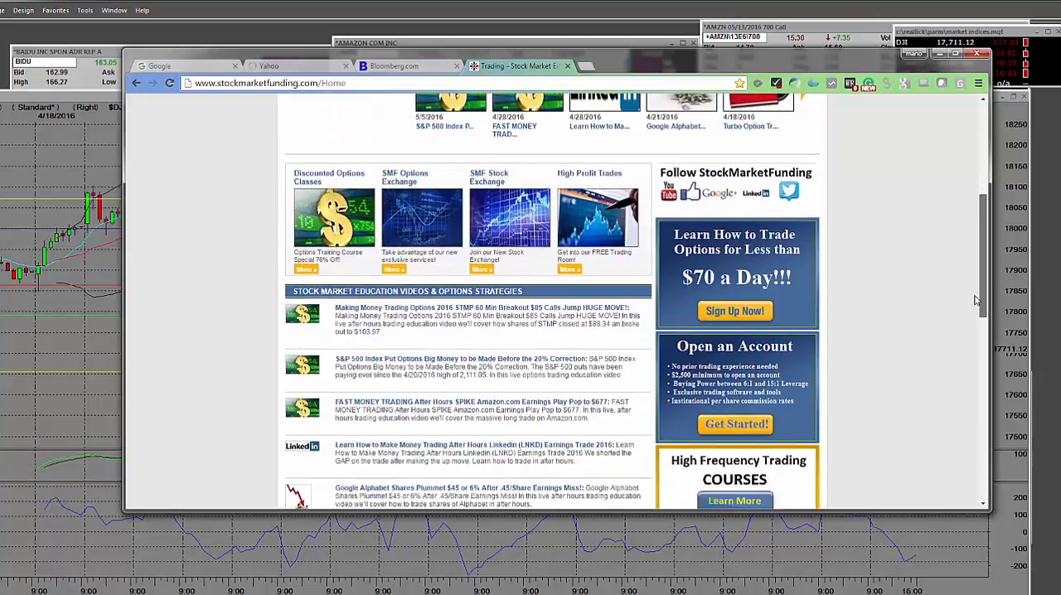
scroll("down", 3)
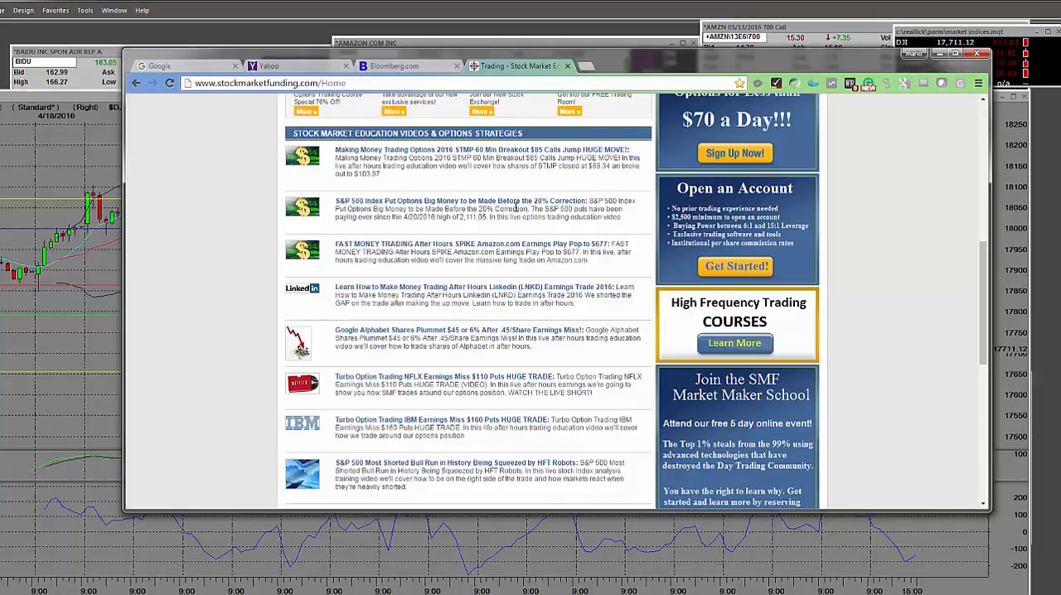
mouse_move(603, 193)
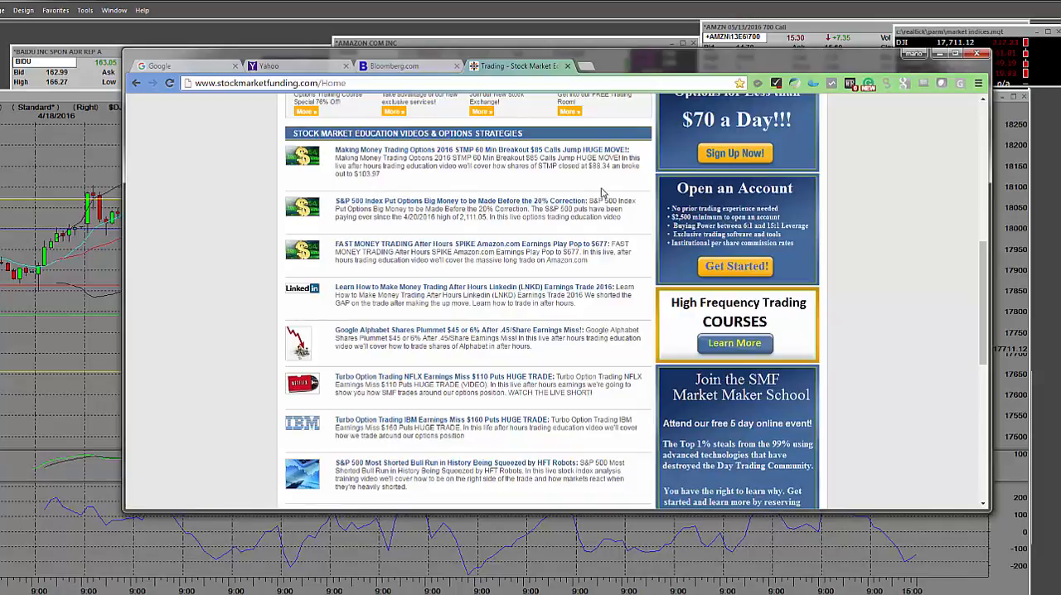
mouse_move(578, 209)
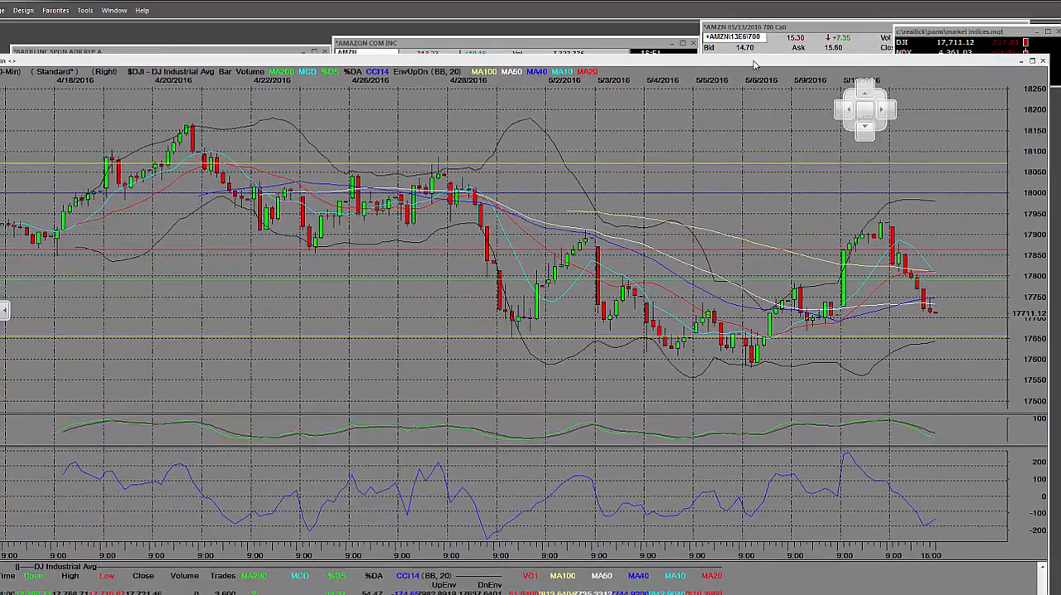
- Open the Trend Tool from the chart menu and set the line type to Horizontal
right_click(286, 154)
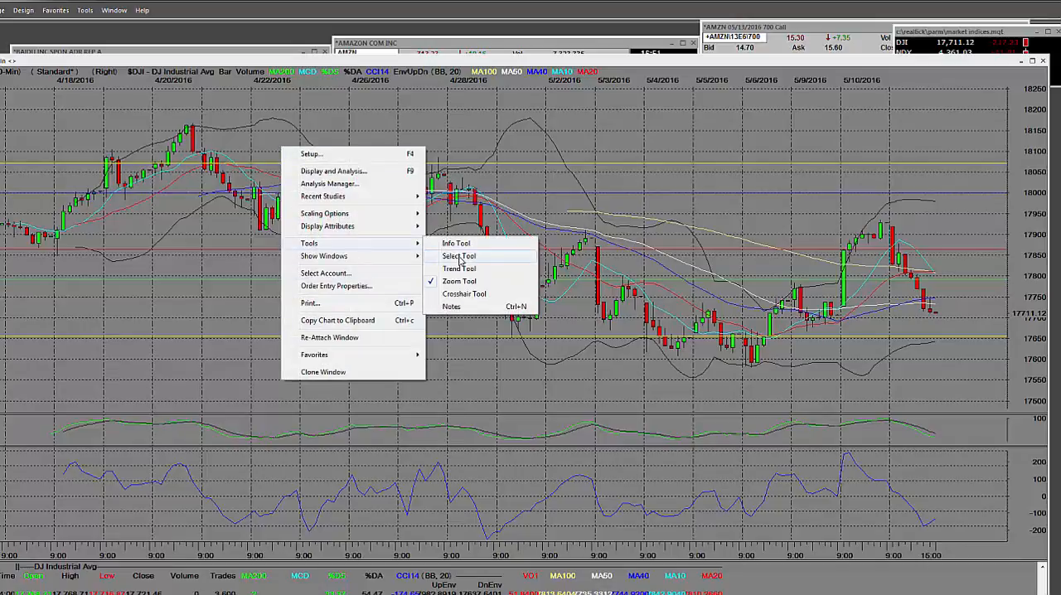
left_click(459, 268)
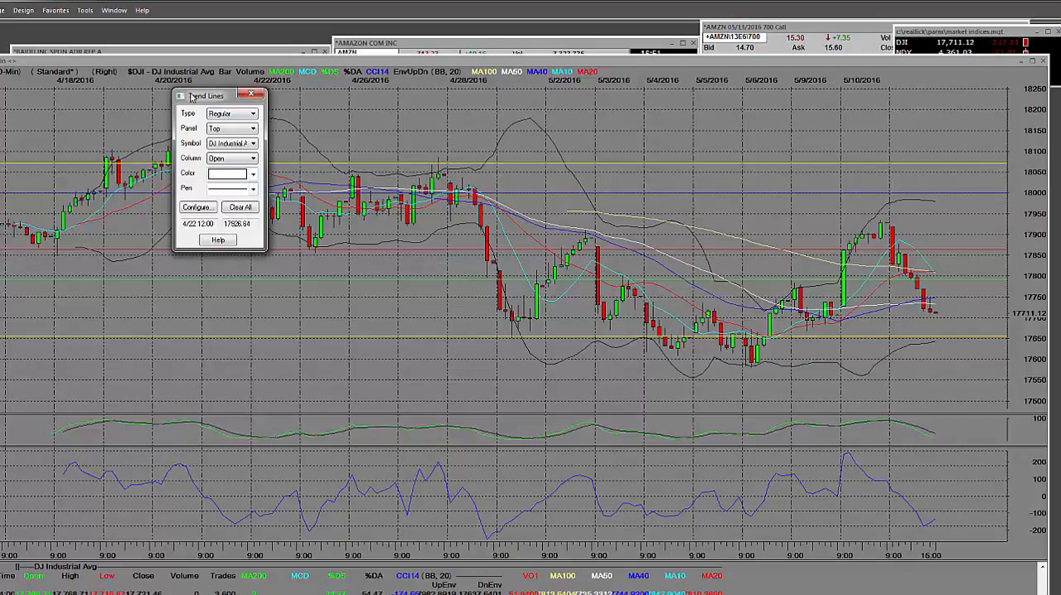
left_click_drag(205, 95, 304, 222)
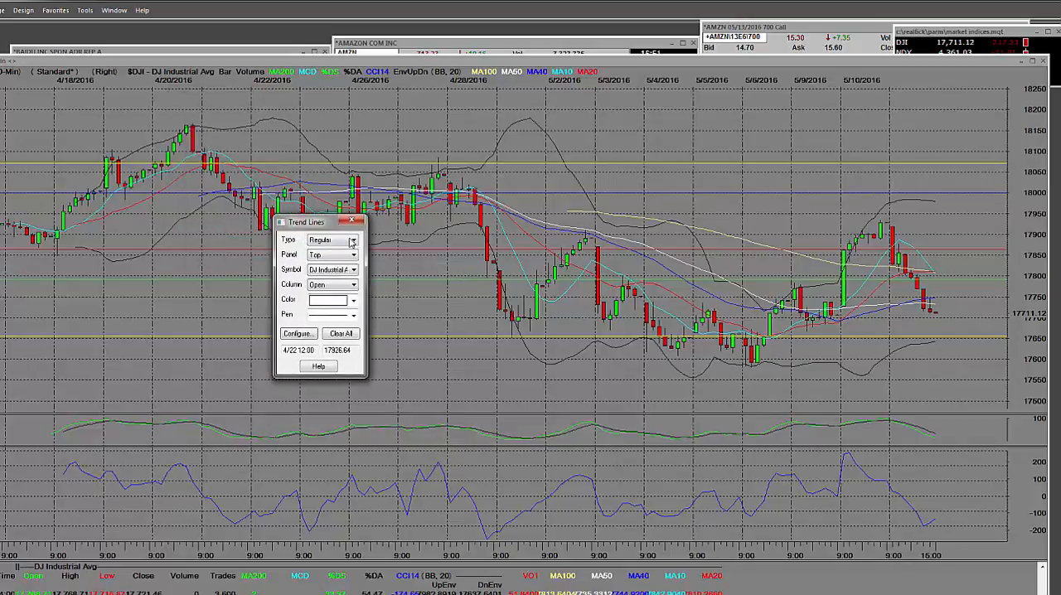
left_click(354, 239)
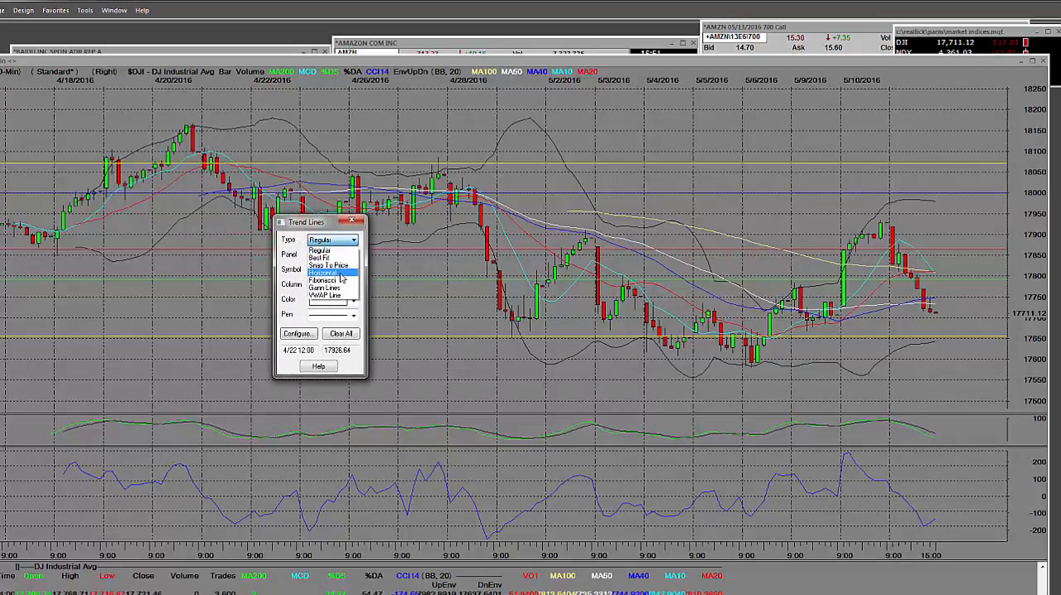
left_click(325, 272)
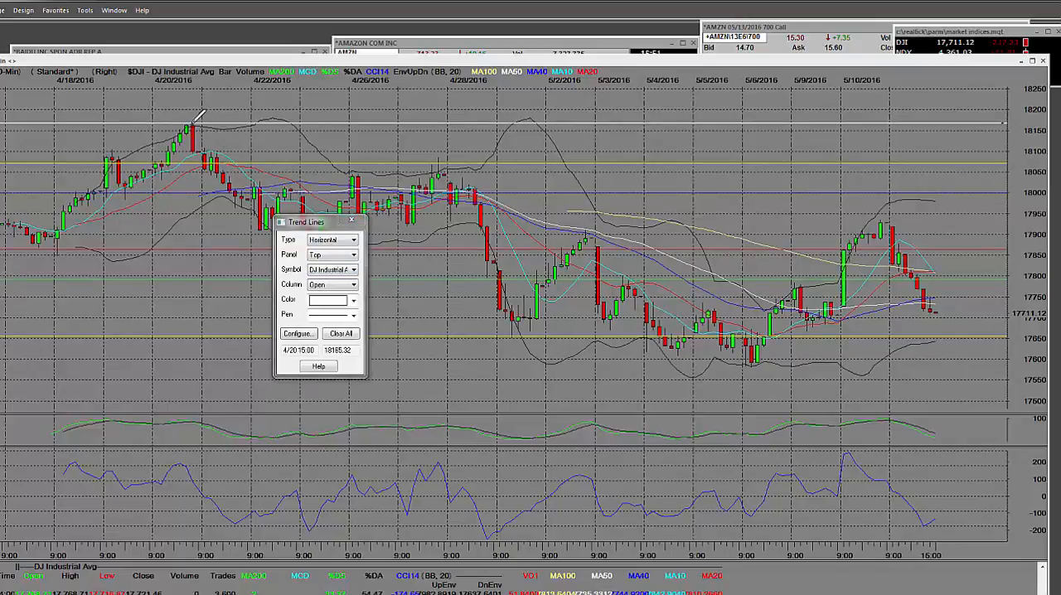
- Move the Trend Lines settings box lower down the chart
left_click_drag(306, 222, 290, 269)
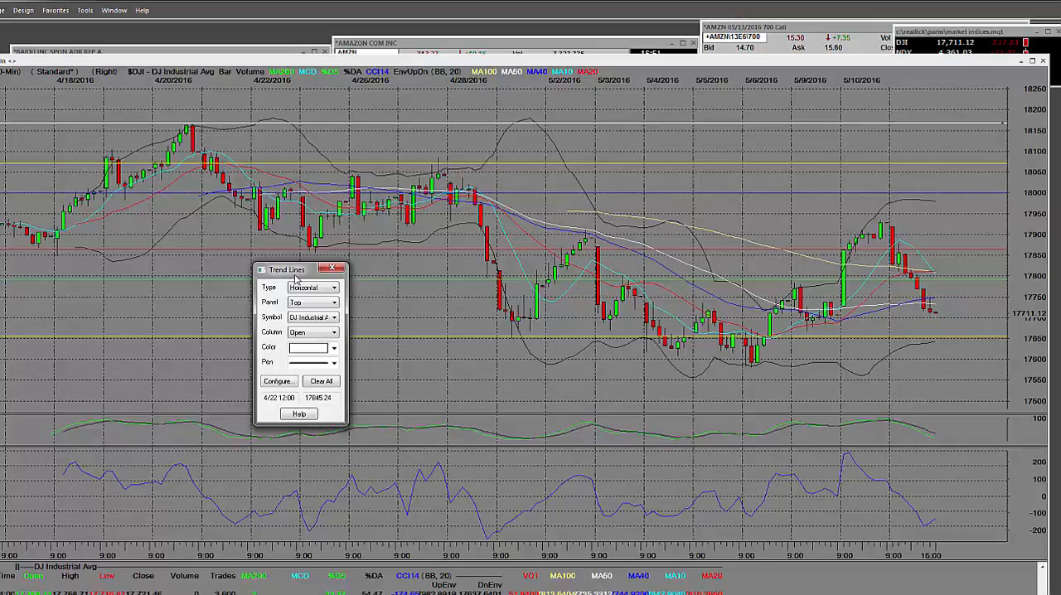
left_click_drag(285, 269, 338, 322)
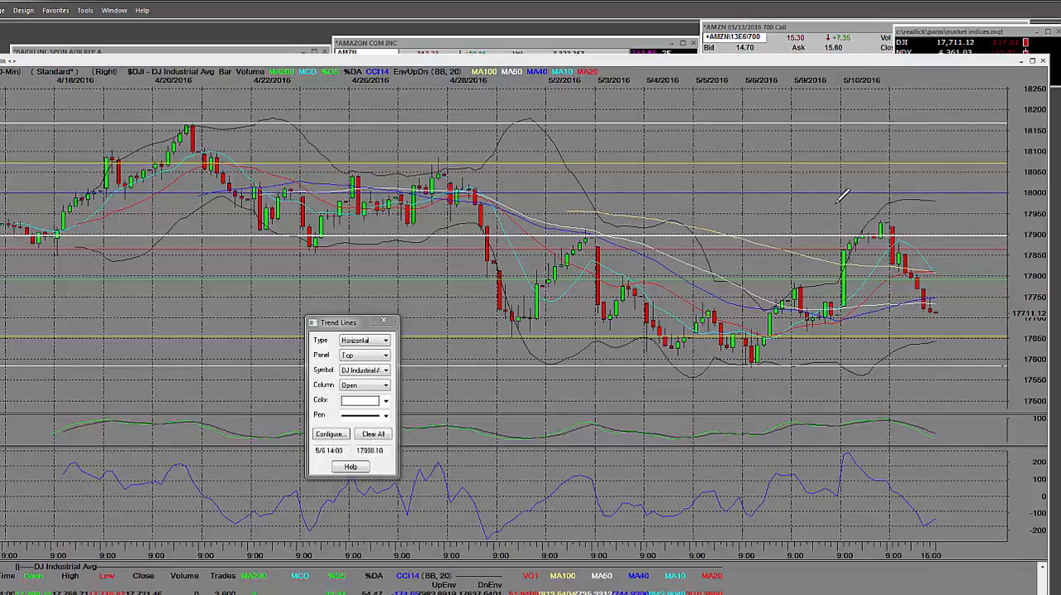
mouse_move(882, 193)
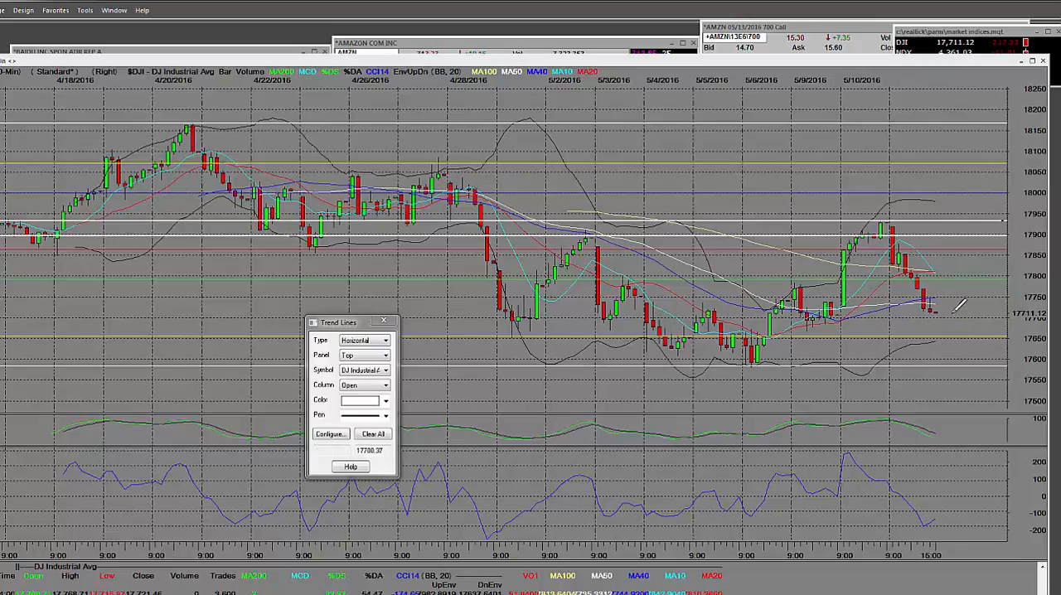
mouse_move(625, 221)
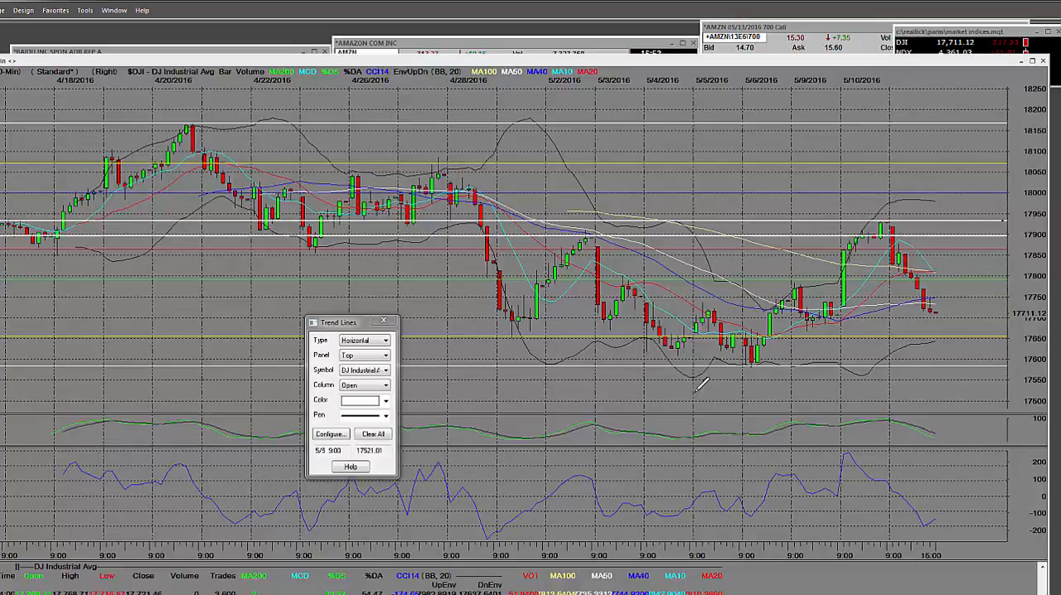
mouse_move(928, 263)
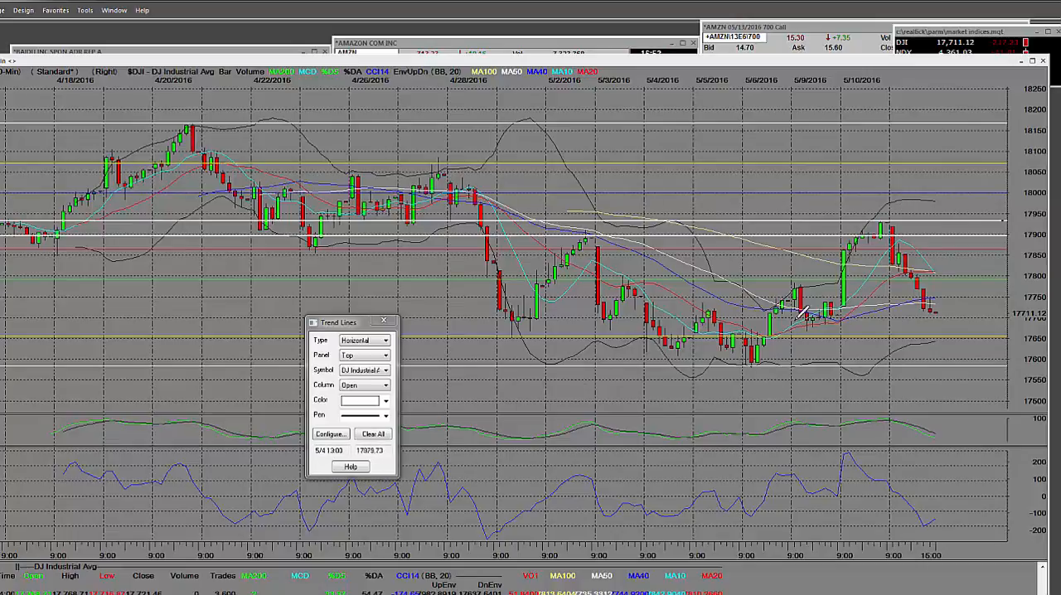
mouse_move(970, 340)
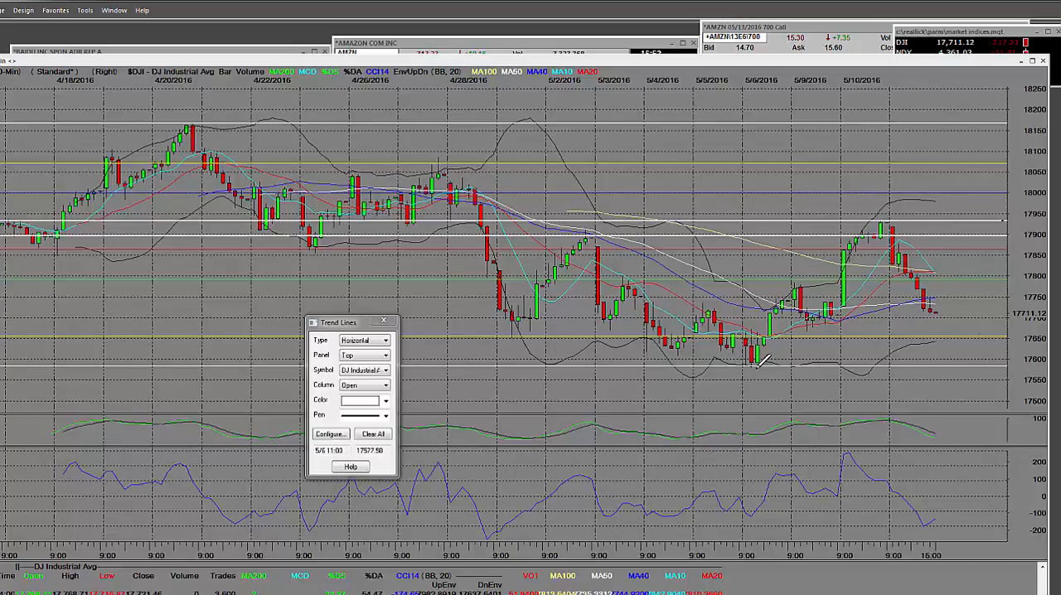
mouse_move(746, 79)
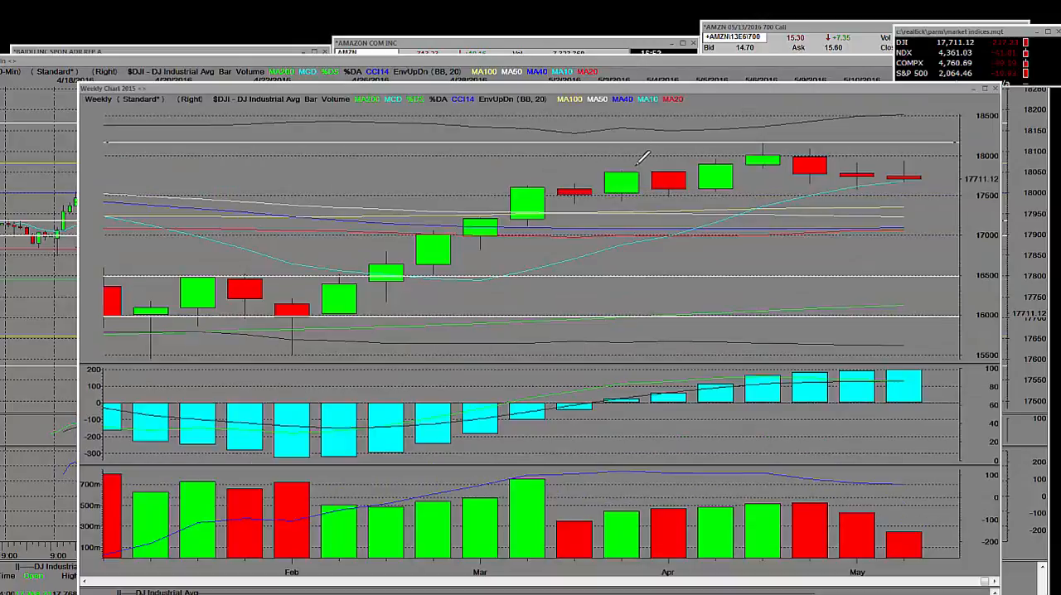
mouse_move(688, 203)
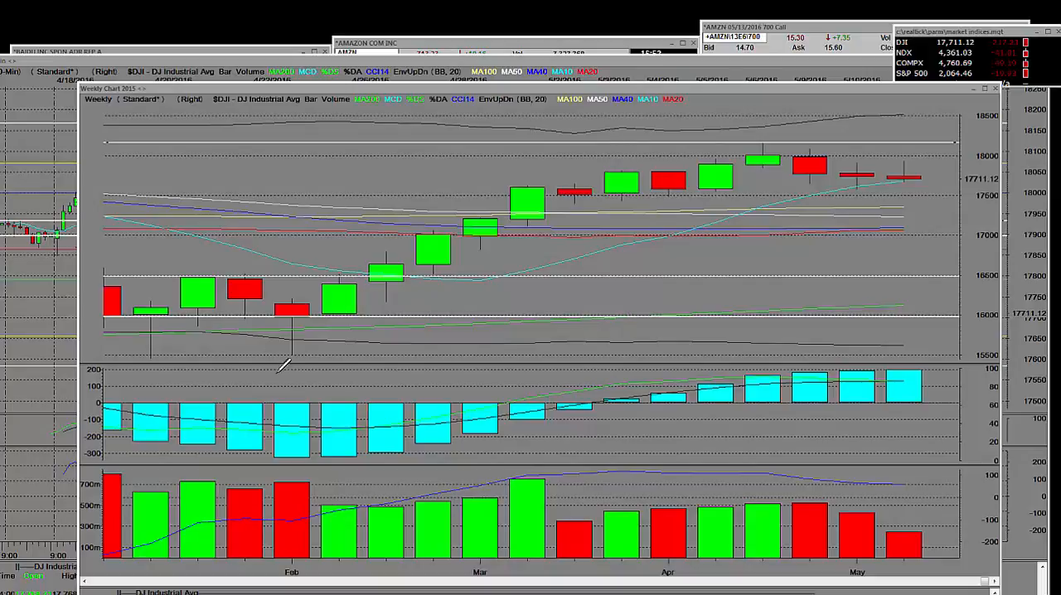
mouse_move(190, 348)
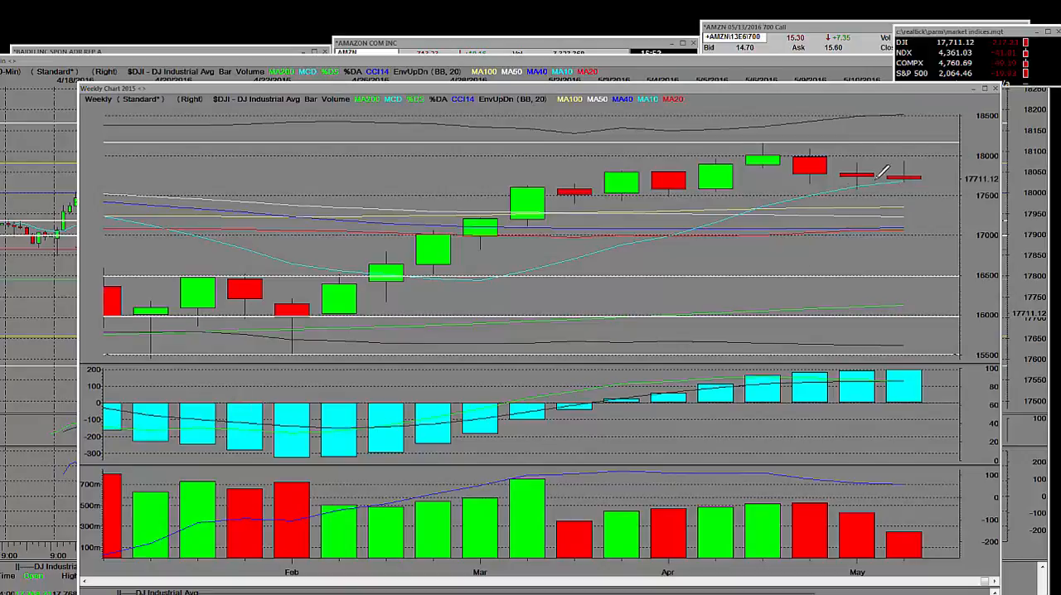
mouse_move(920, 145)
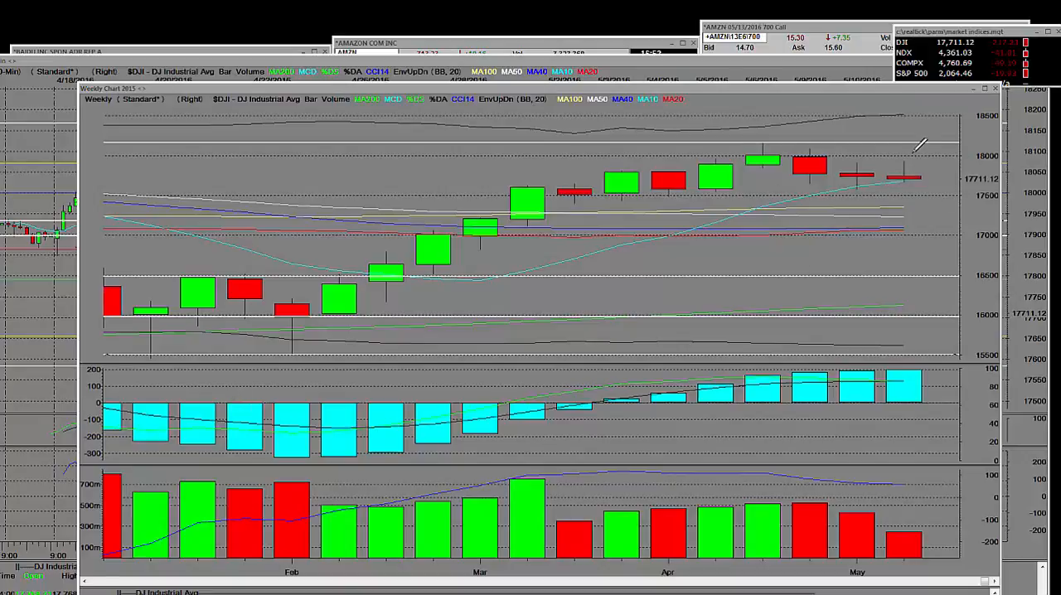
mouse_move(824, 154)
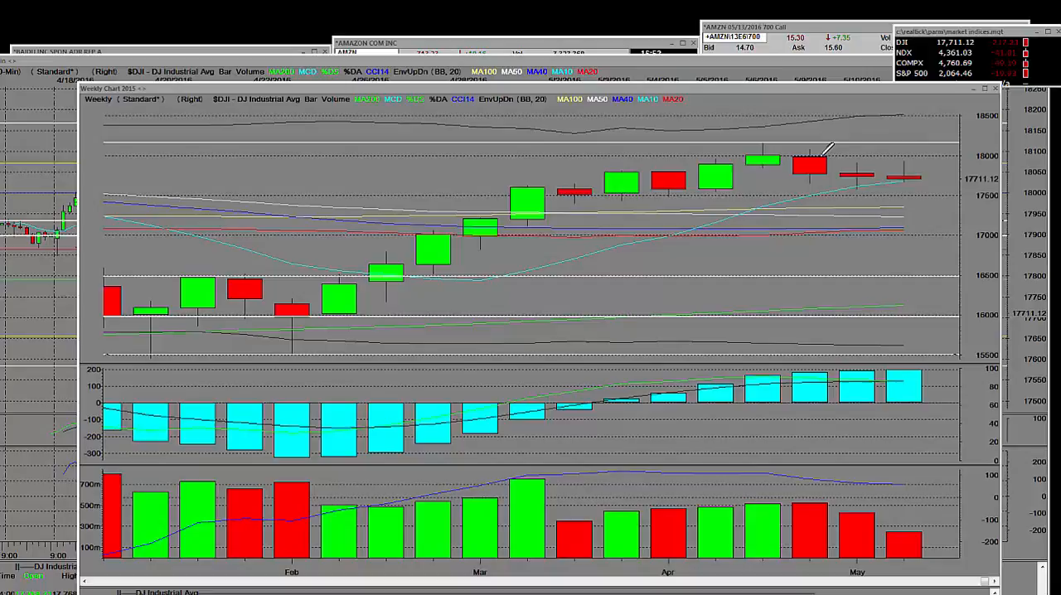
mouse_move(766, 137)
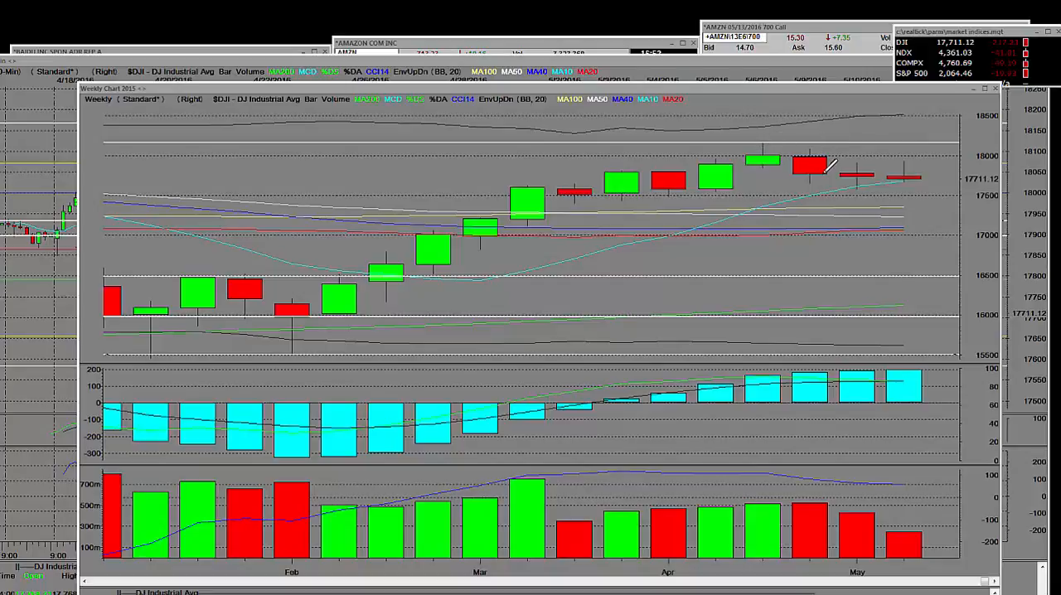
mouse_move(783, 153)
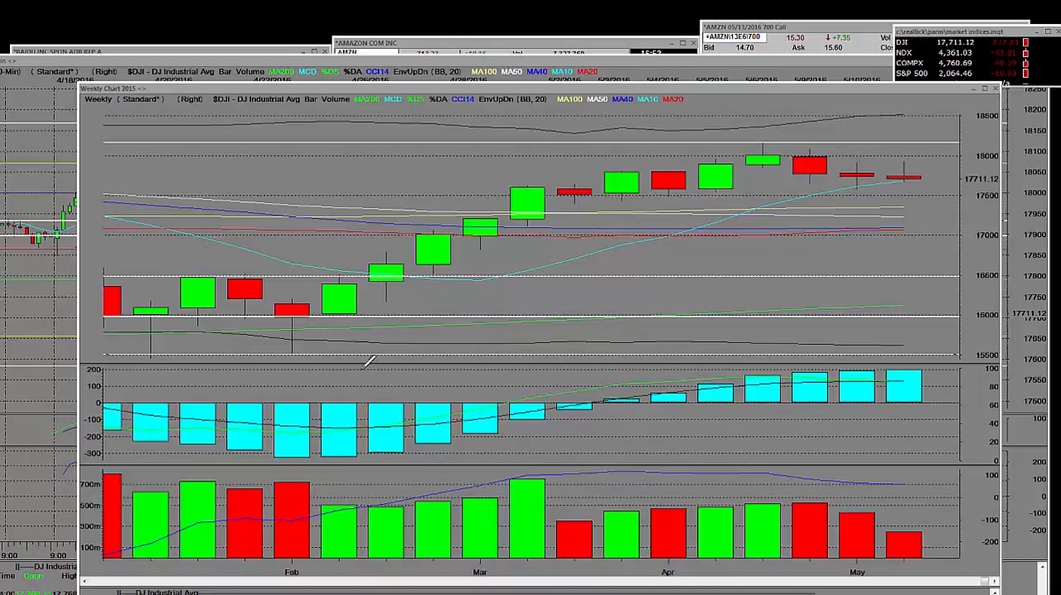
mouse_move(589, 178)
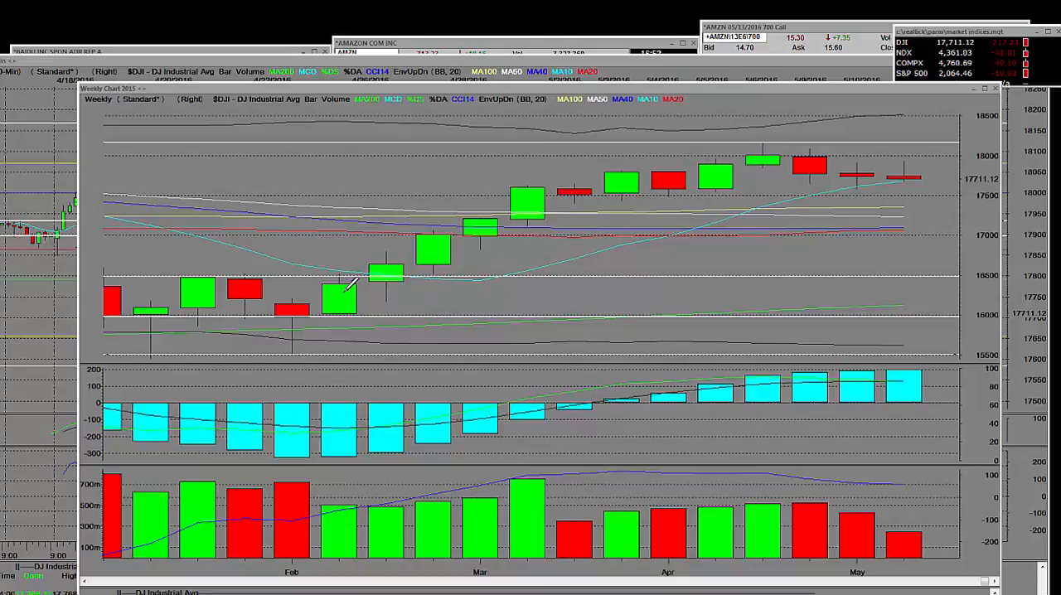
mouse_move(197, 516)
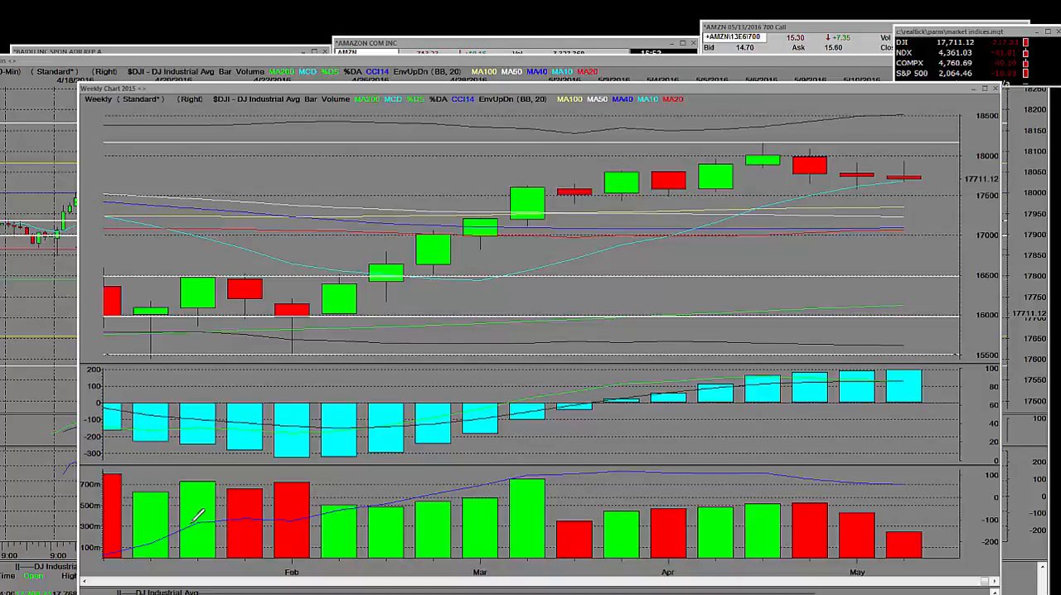
mouse_move(775, 145)
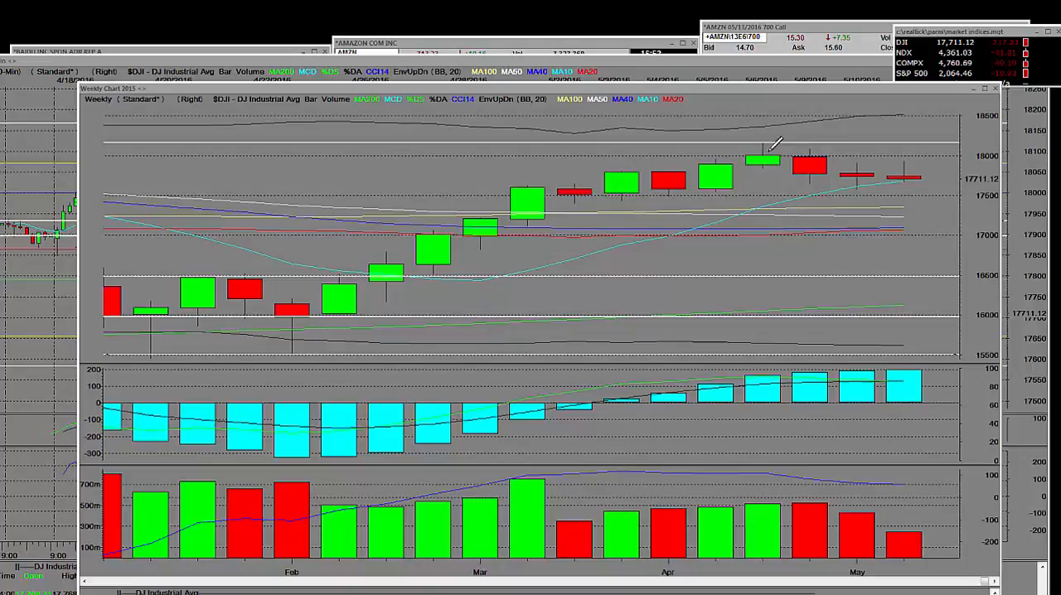
mouse_move(530, 203)
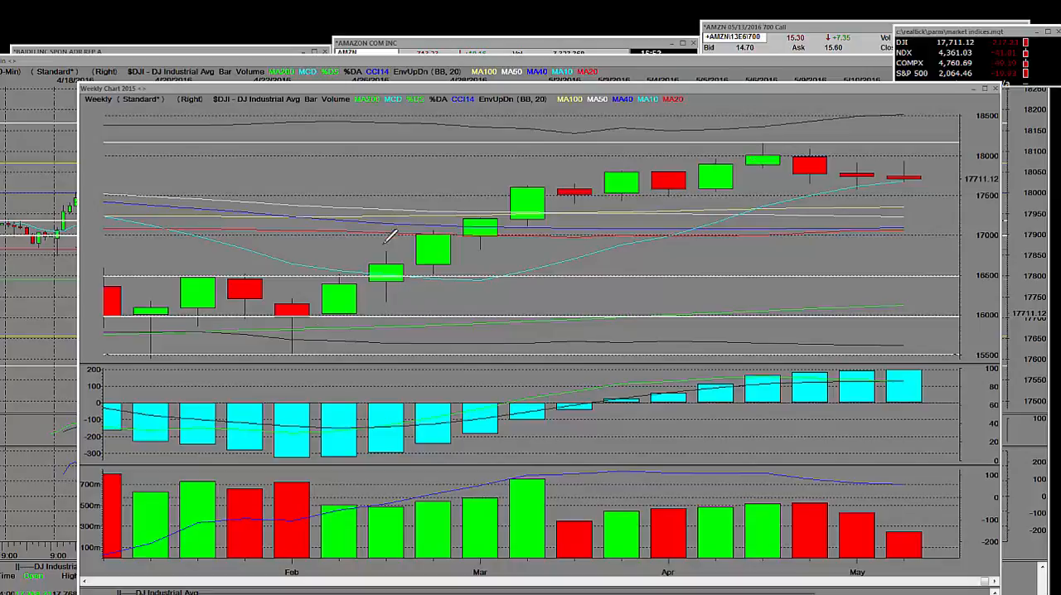
mouse_move(319, 348)
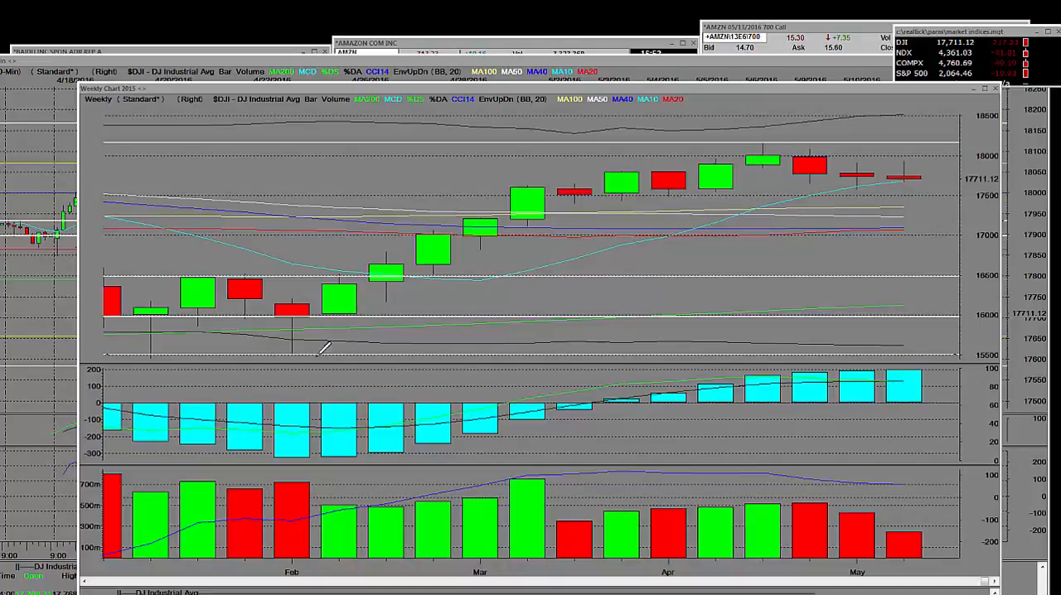
mouse_move(756, 157)
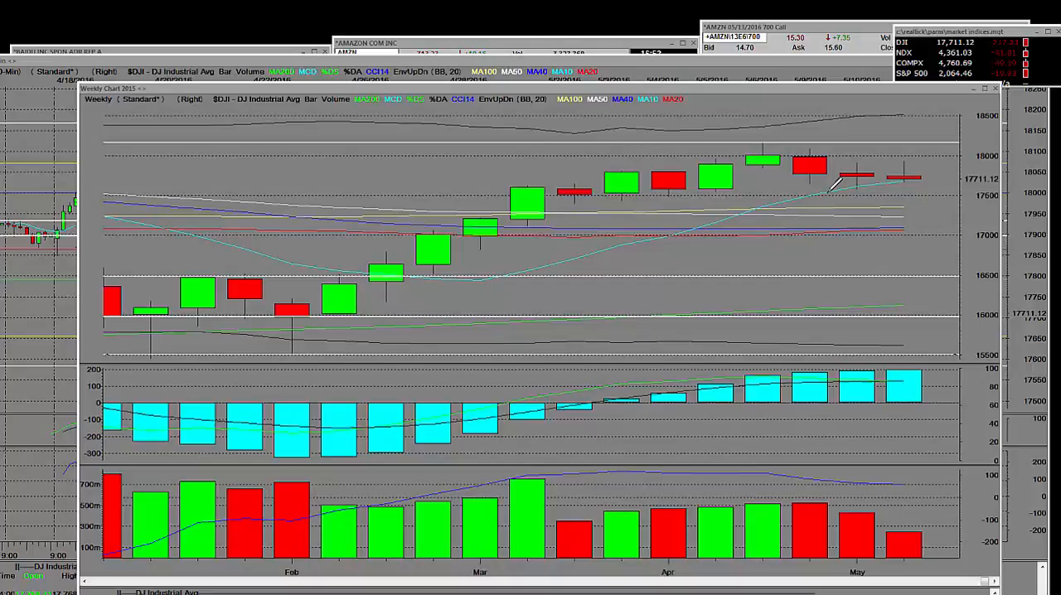
mouse_move(920, 164)
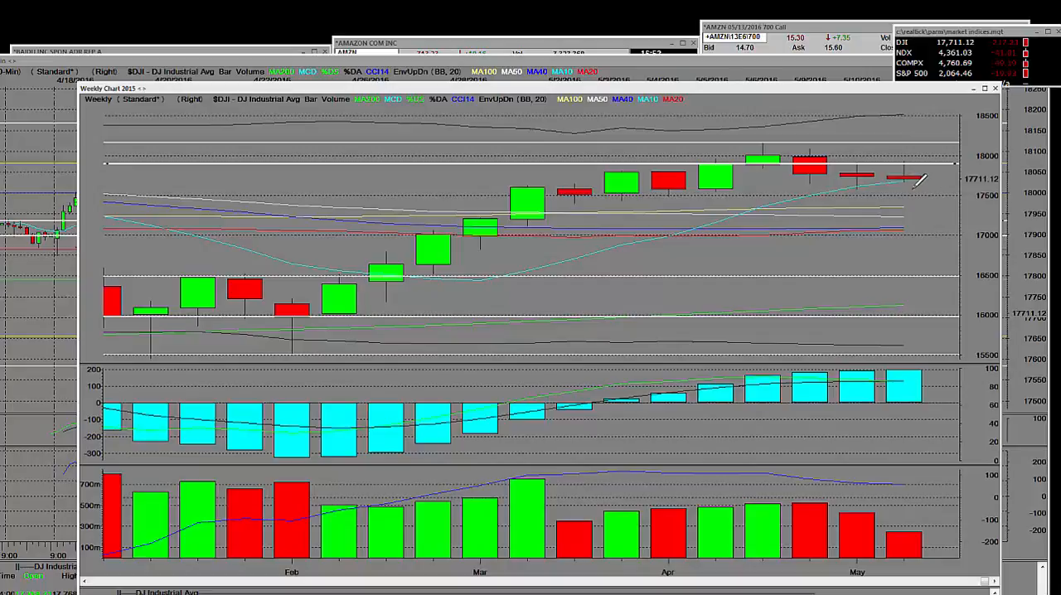
mouse_move(908, 197)
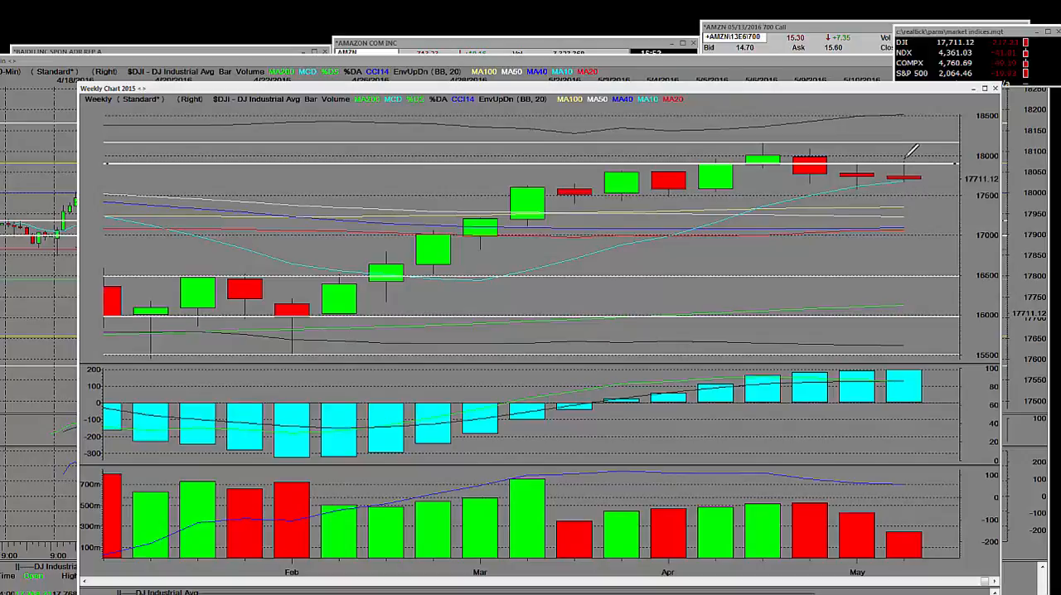
mouse_move(870, 199)
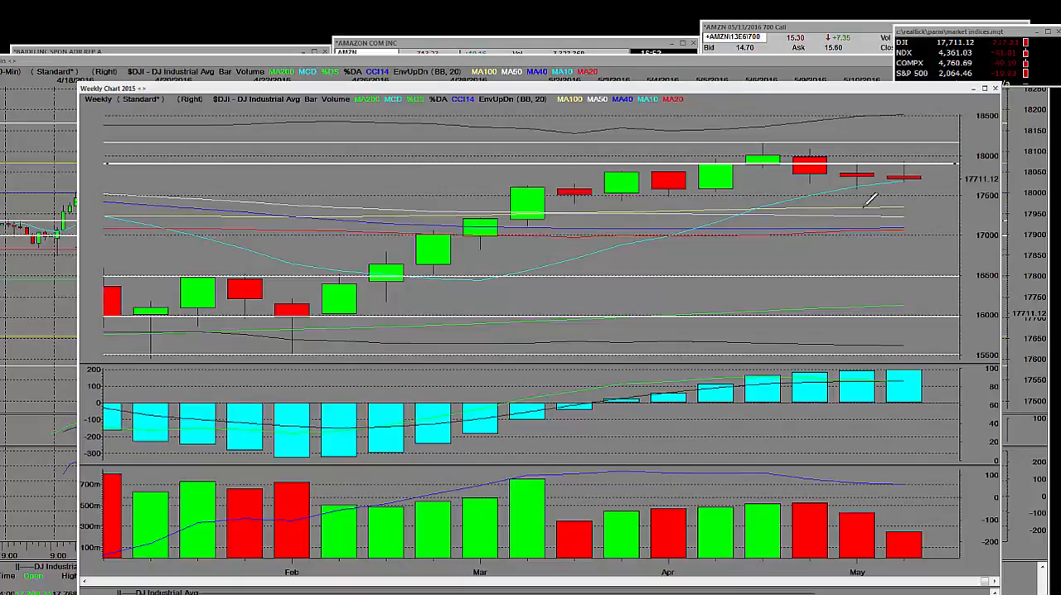
mouse_move(493, 203)
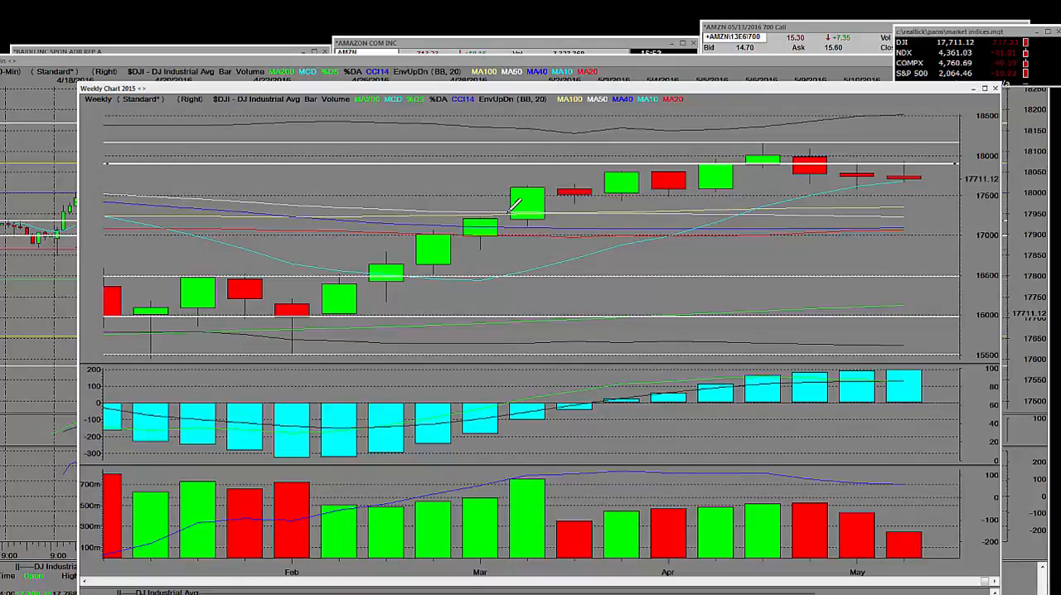
mouse_move(531, 171)
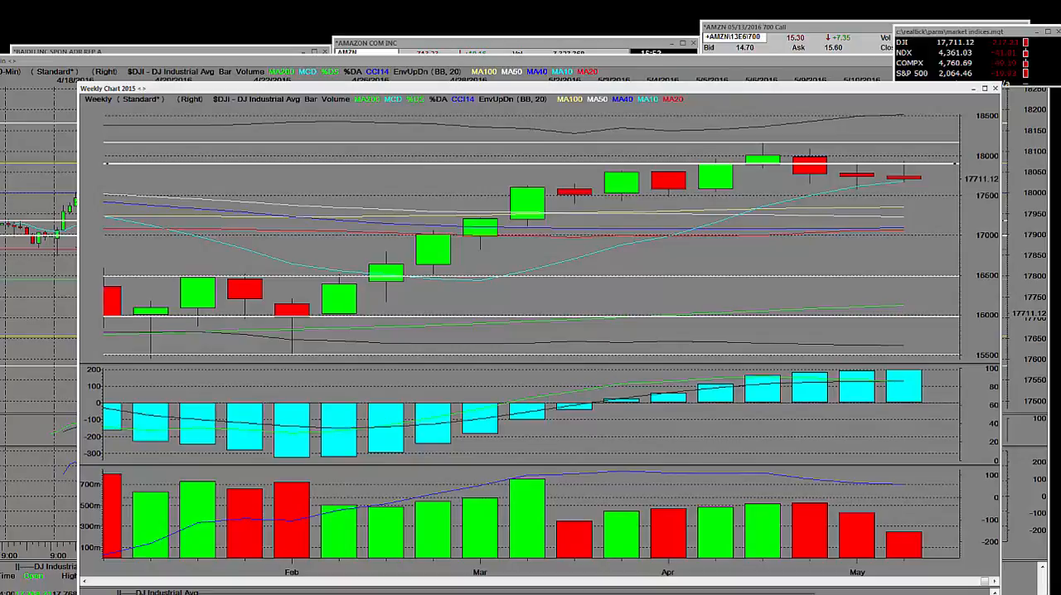
mouse_move(932, 307)
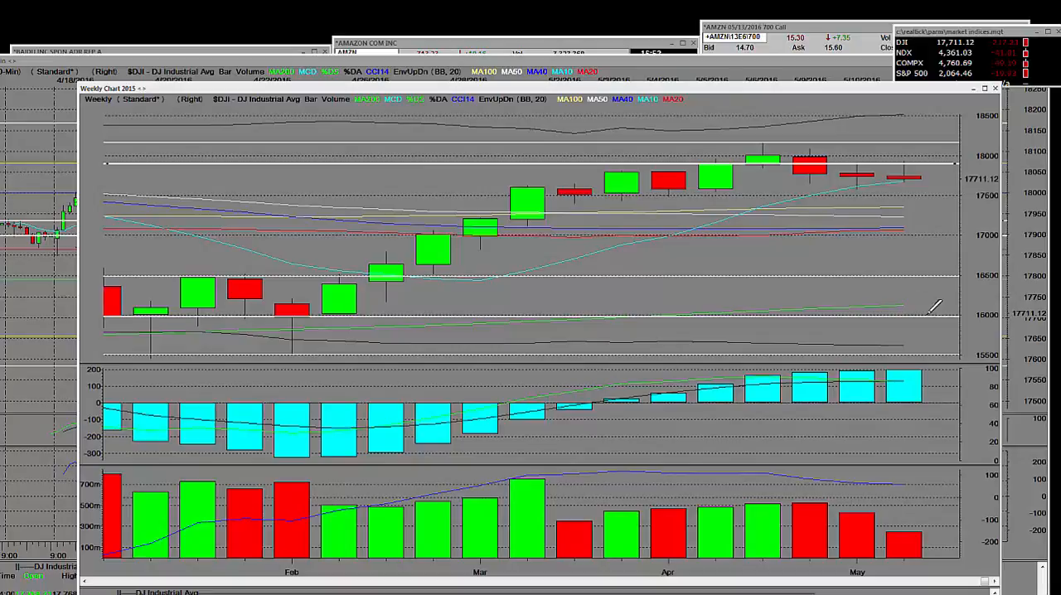
mouse_move(845, 183)
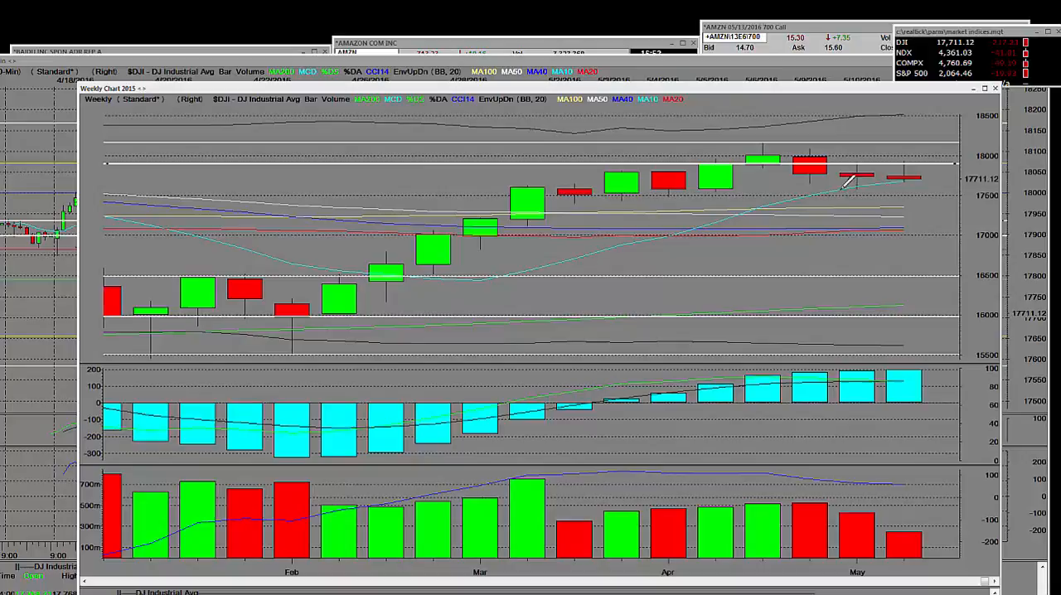
mouse_move(937, 139)
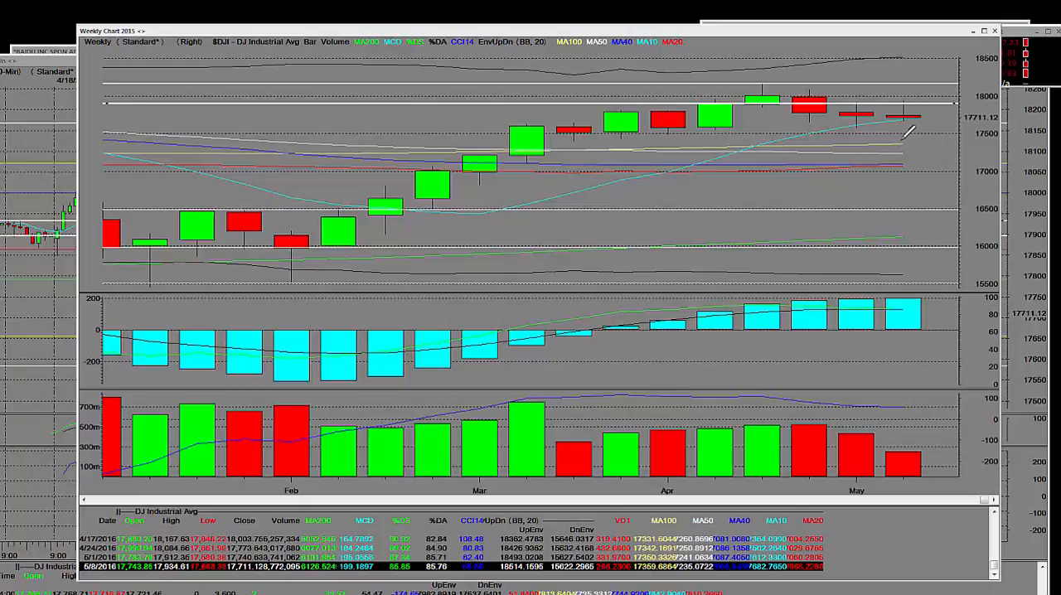
mouse_move(837, 439)
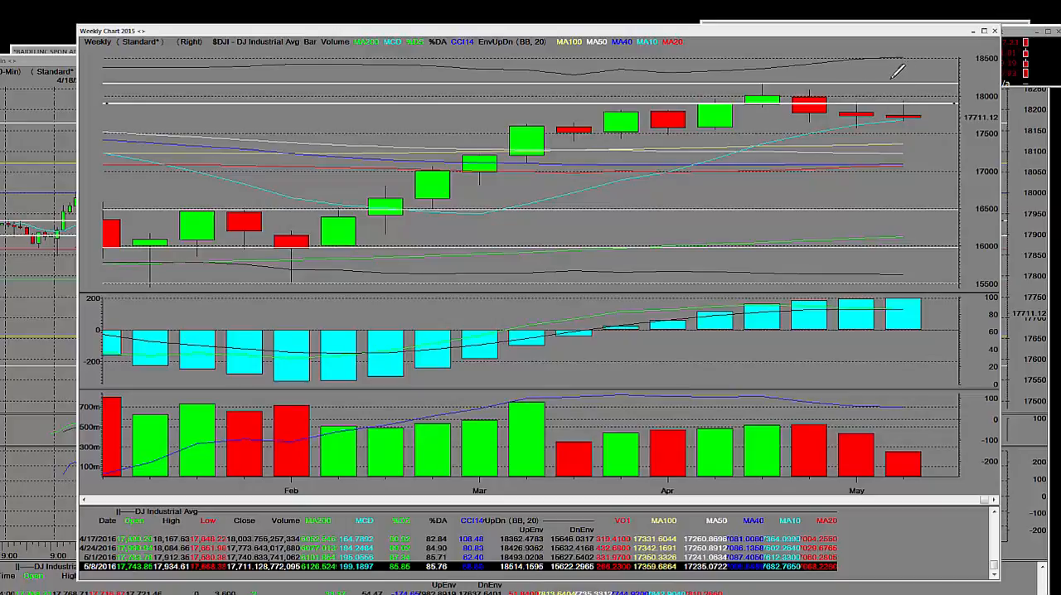
mouse_move(880, 166)
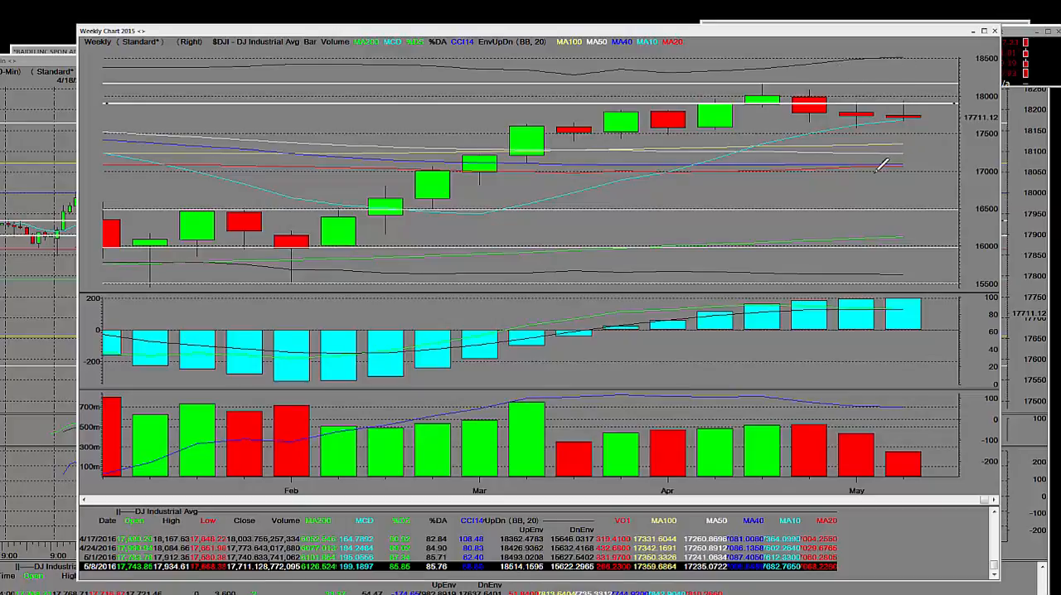
mouse_move(932, 128)
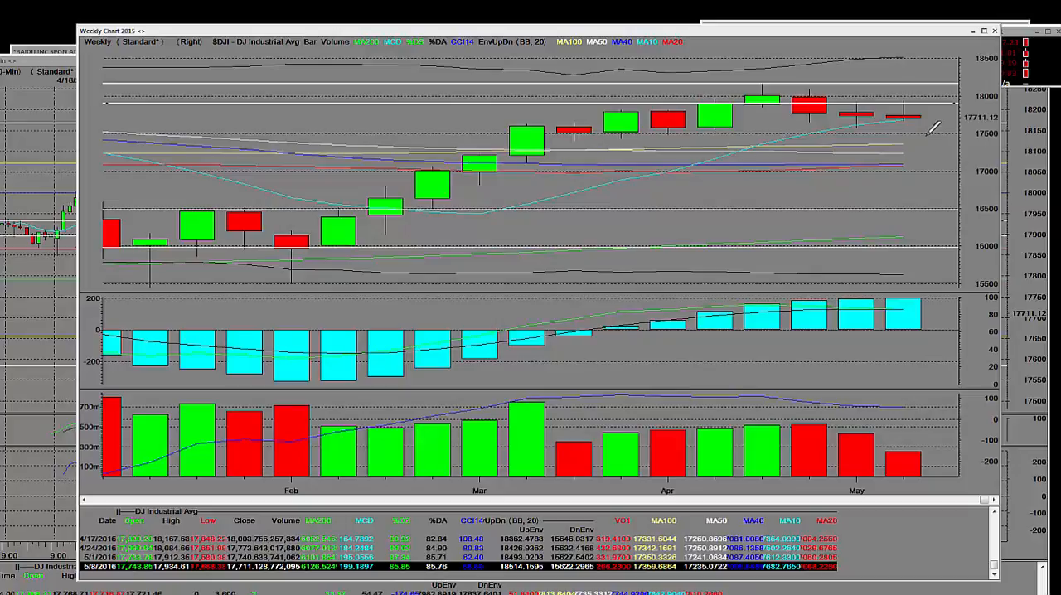
mouse_move(853, 224)
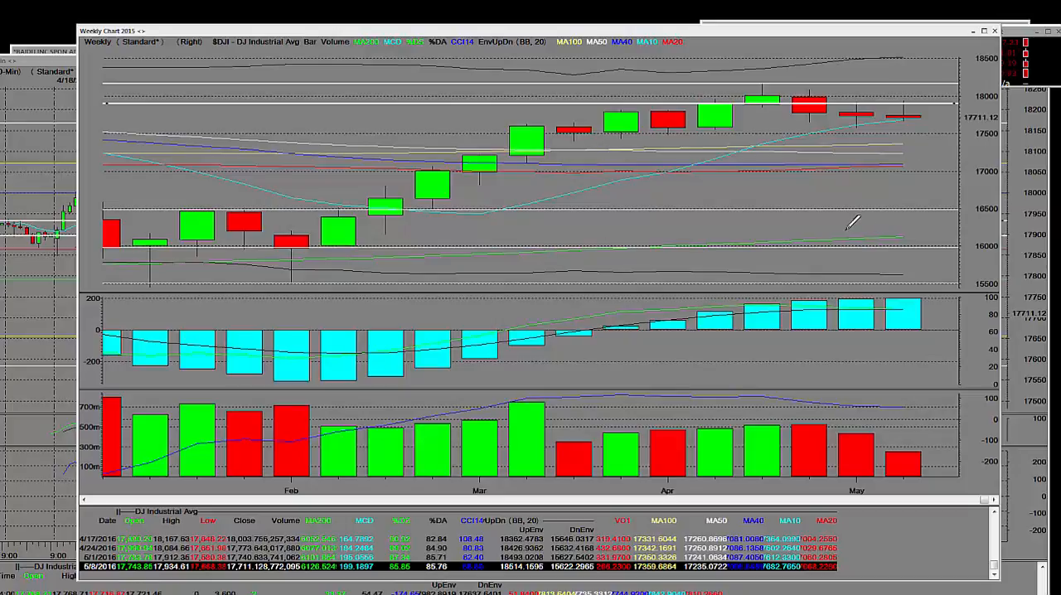
mouse_move(738, 70)
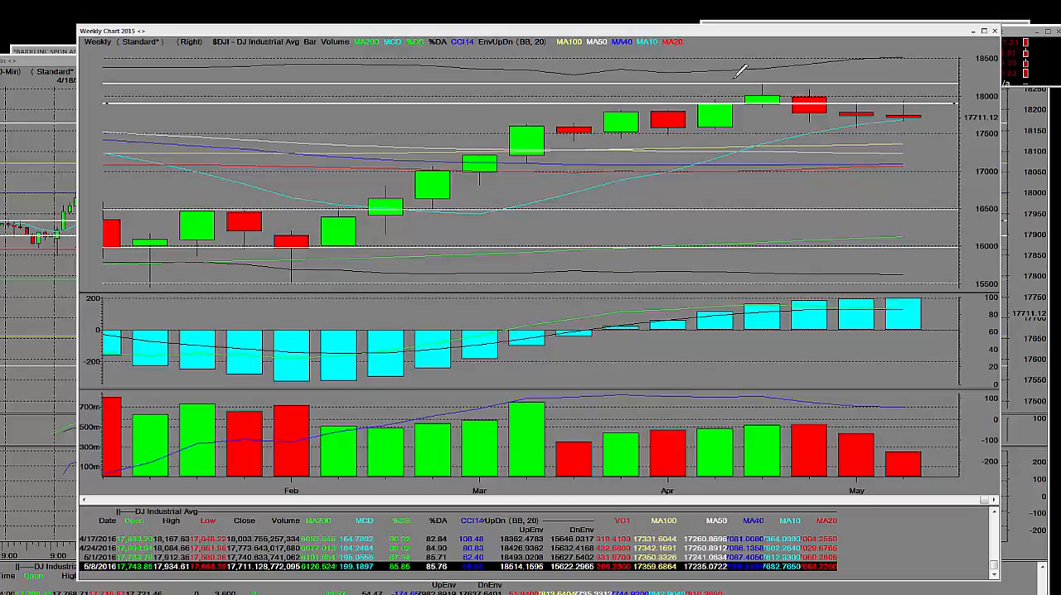